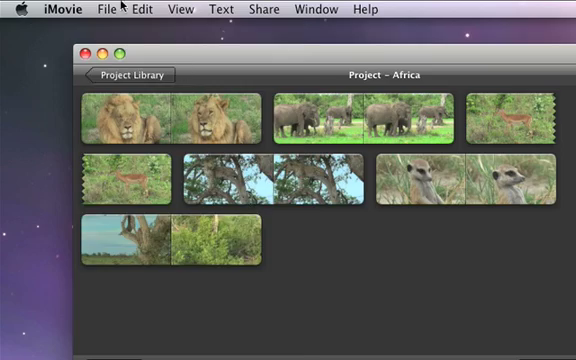
Run Analyze for Stabilization from the File menu on the selected event clips.
{"action": "left_click", "coordinate": [111, 9]}
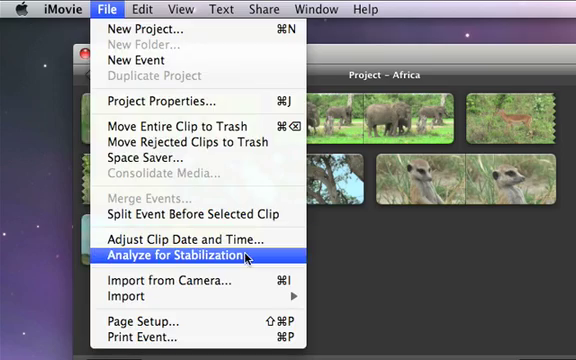
{"action": "left_click", "coordinate": [203, 260]}
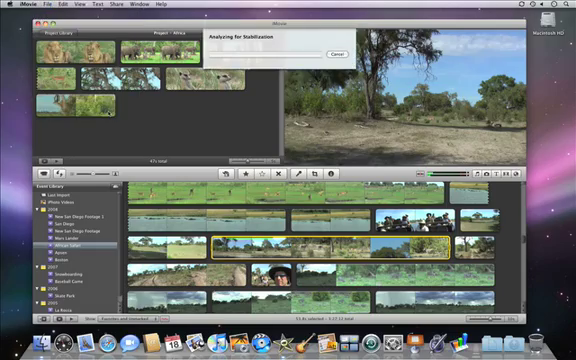